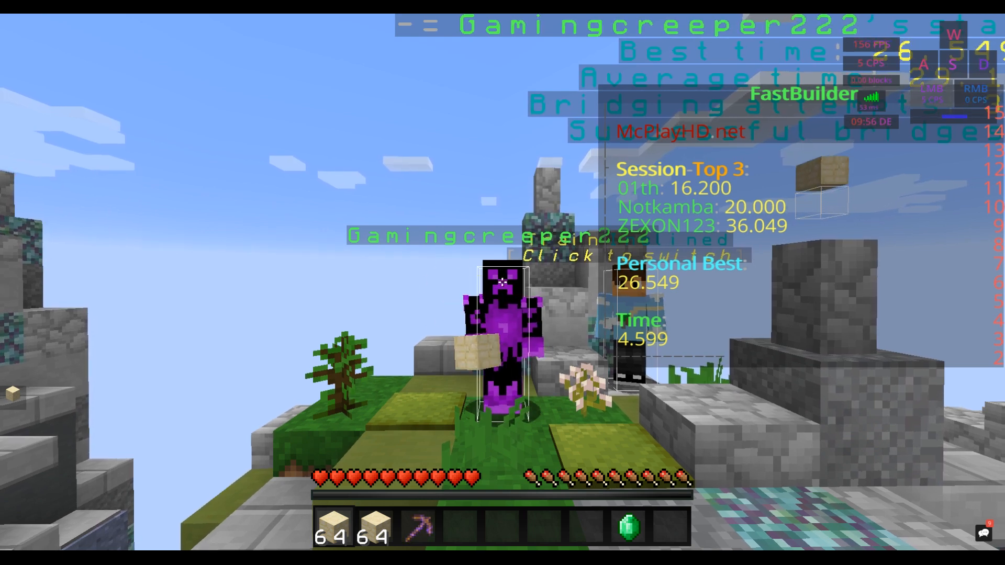
Step: Extend the oak plank bridge westward off the mesa and show the debug overlay
left_click(502, 290)
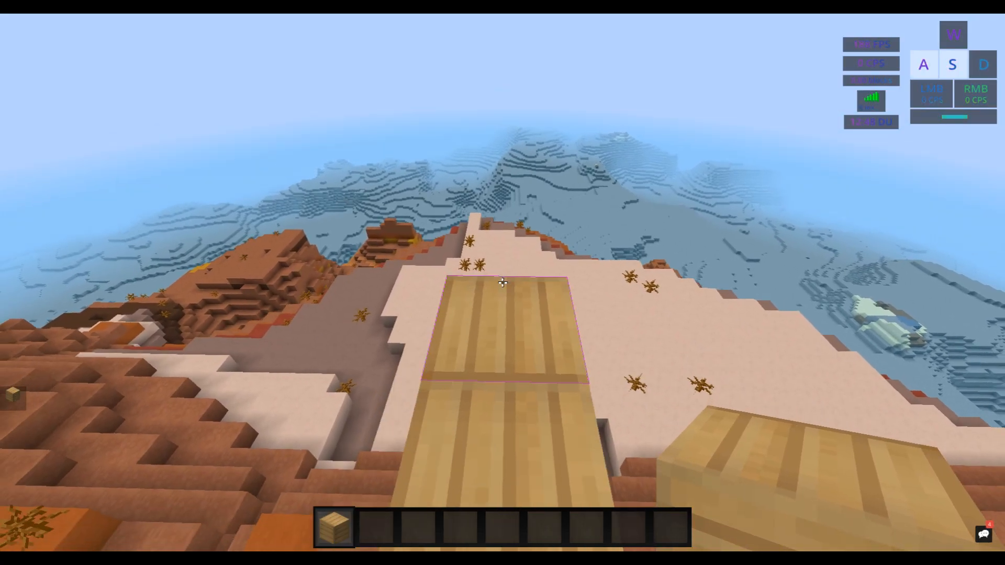
mouse_move(503, 283)
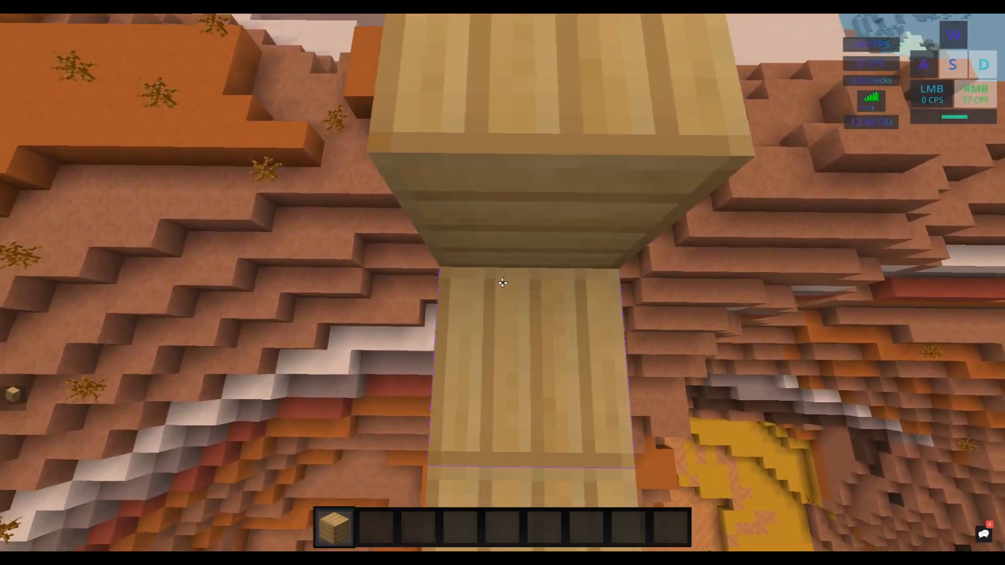
key("f3")
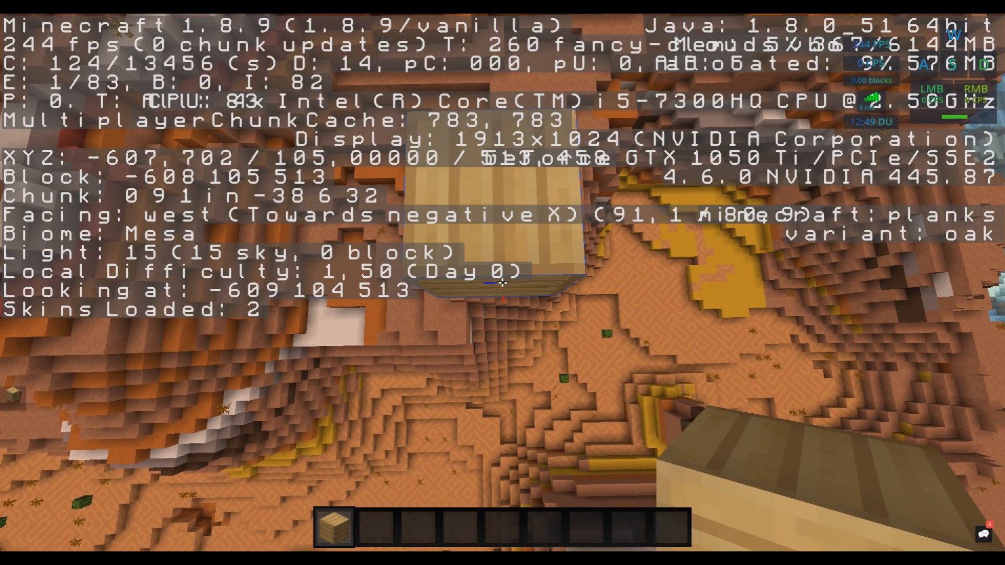
Step: Hide the debug overlay after confirming the player faces west on the bridge
key("f3")
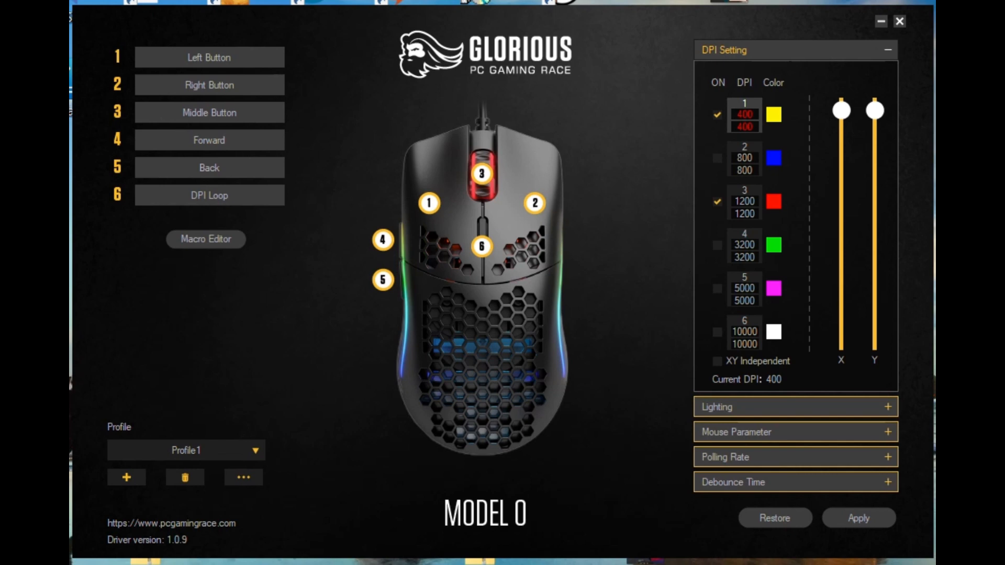
Step: Raise DPI slot 1 from 400 to 6000 on both axes
left_click_drag(841, 108, 841, 238)
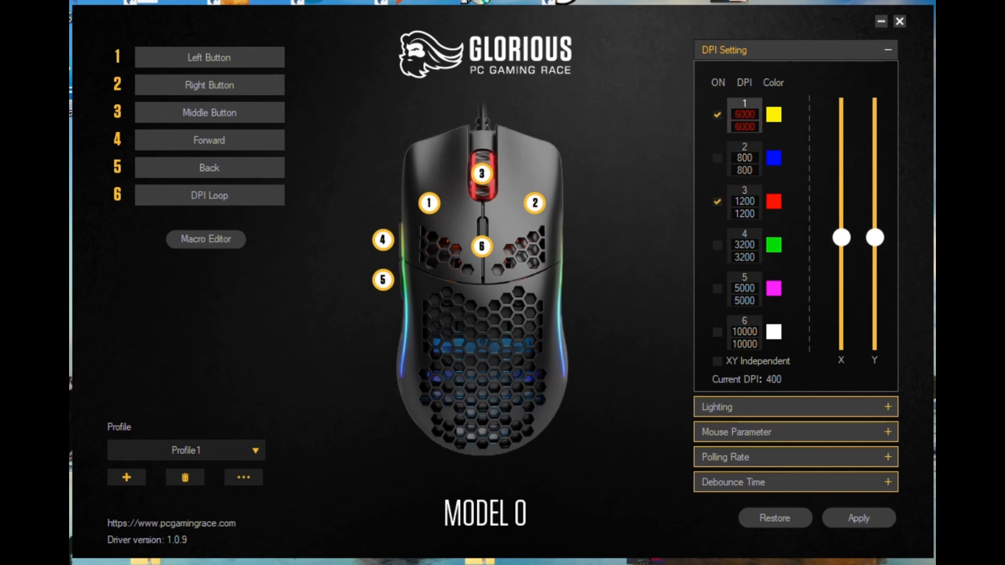